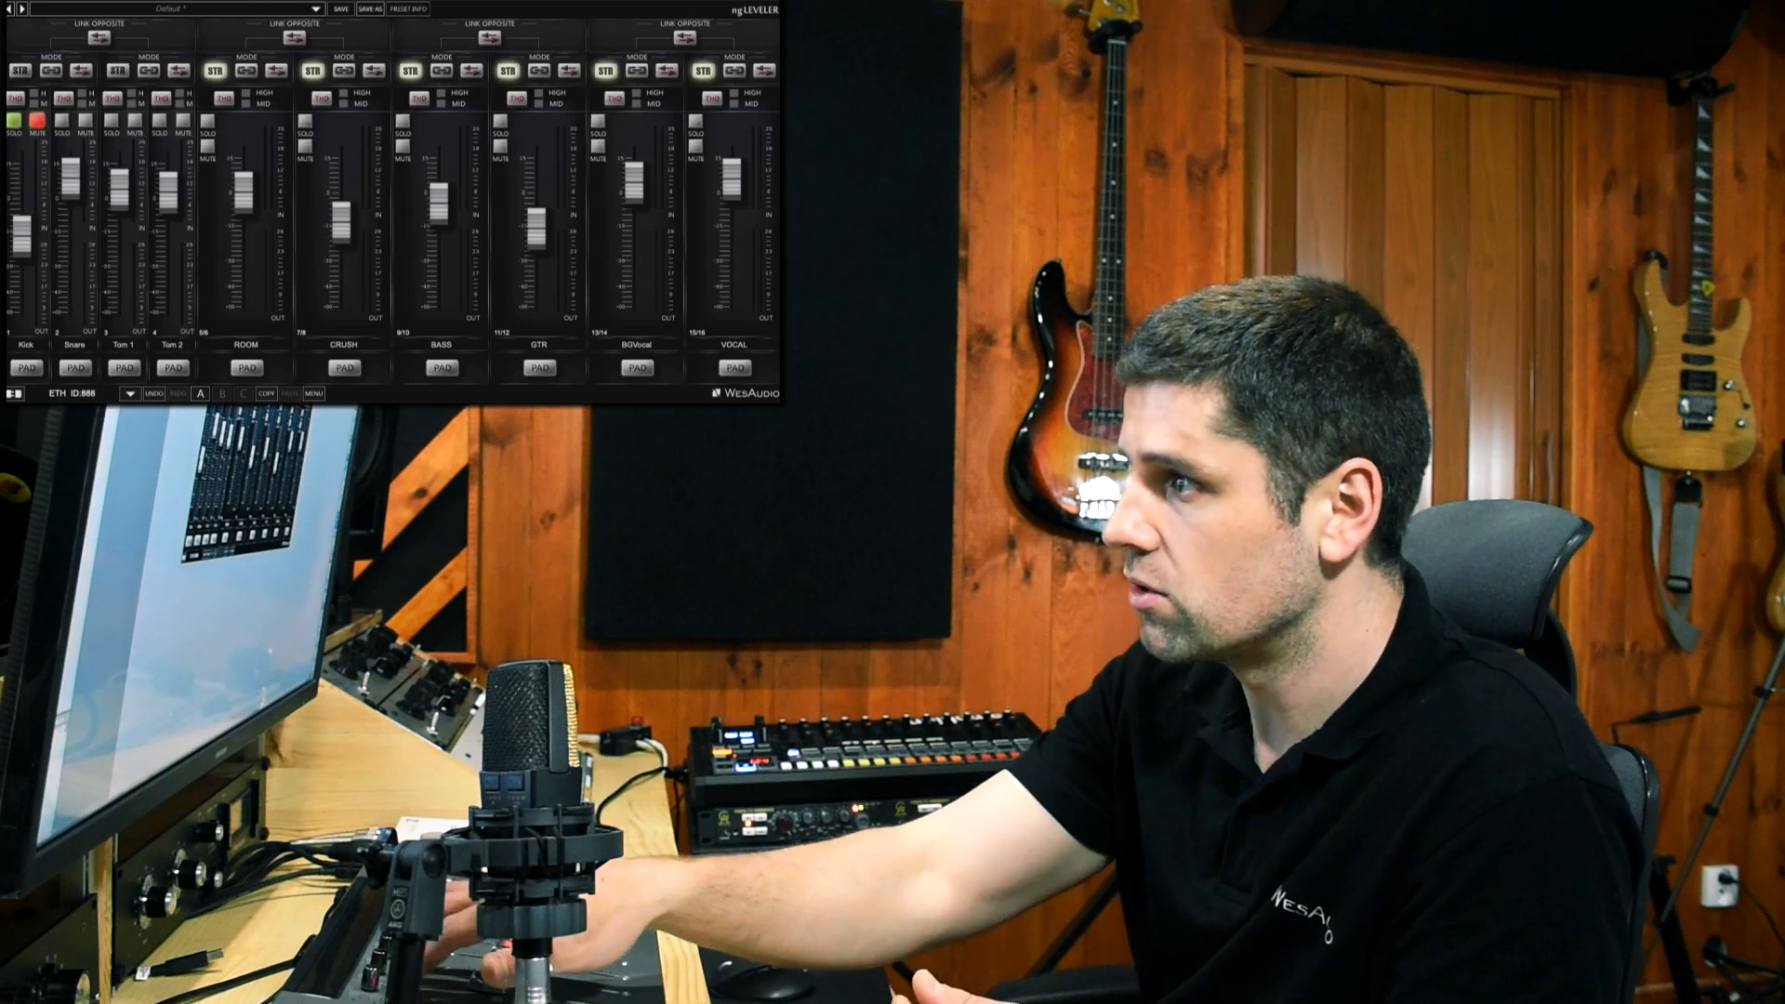
left_click(13, 119)
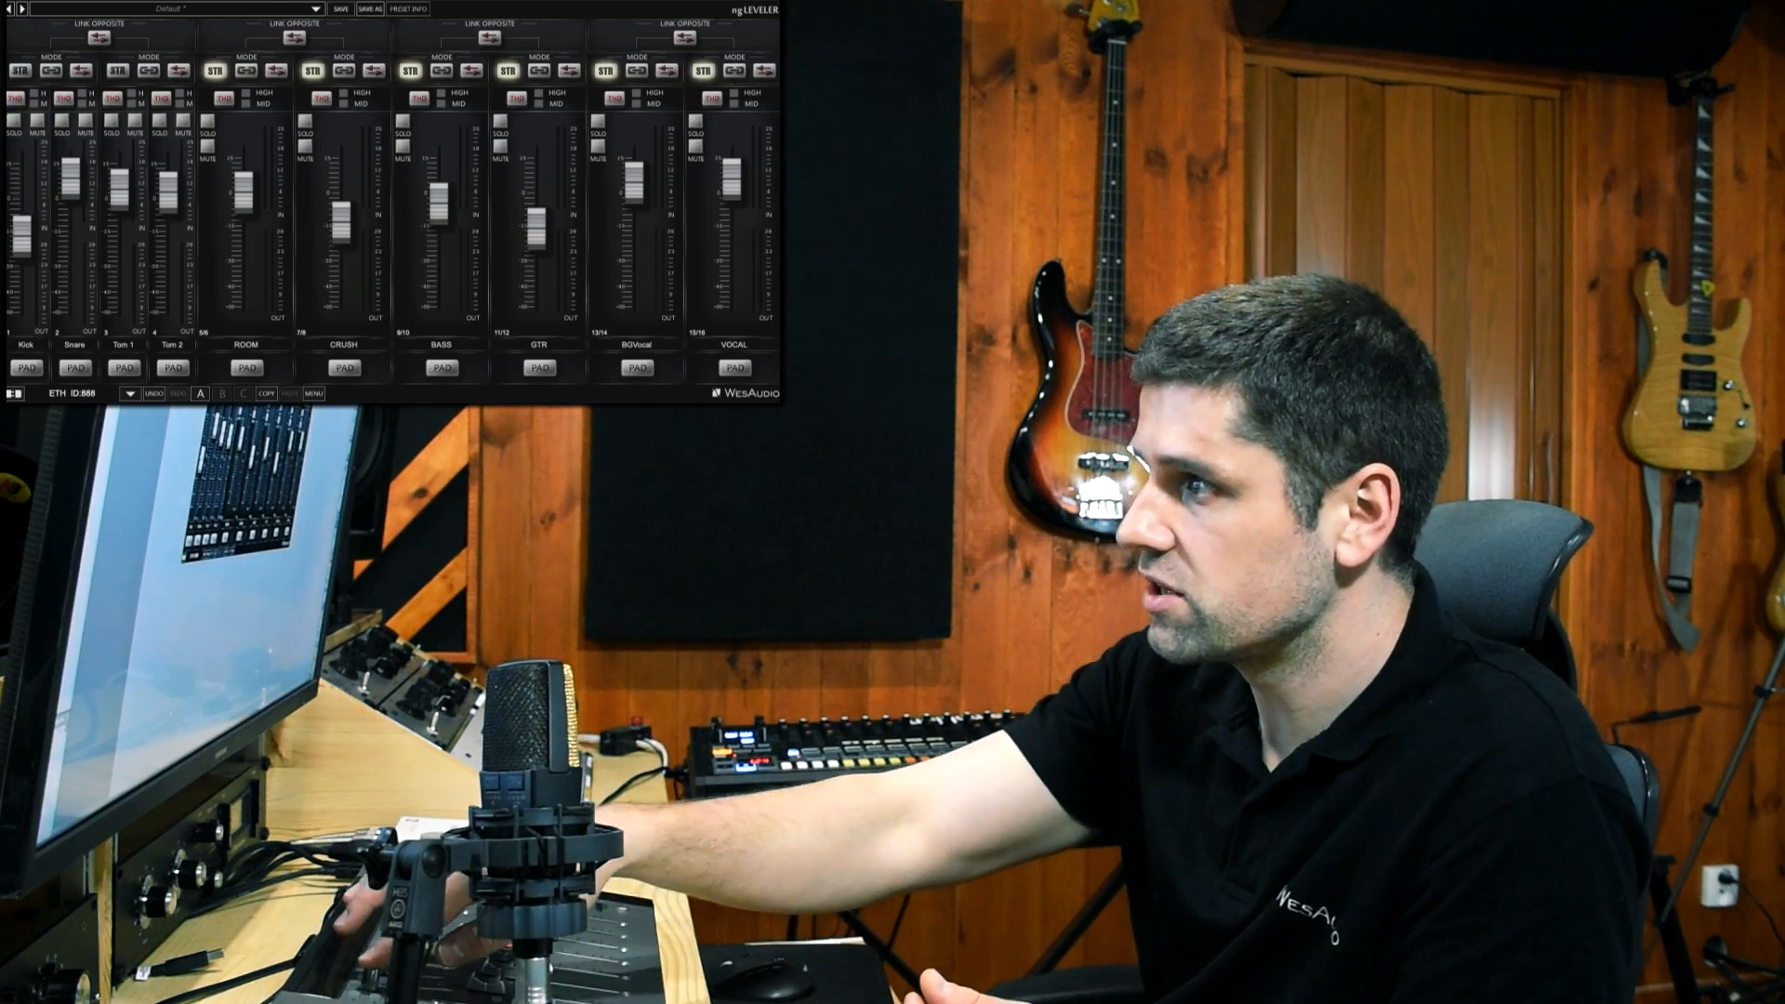